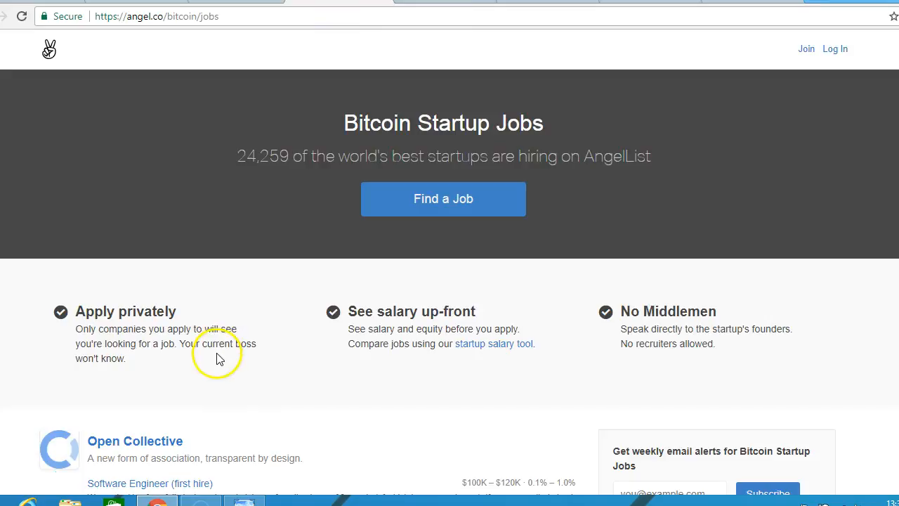
{"action": "scroll", "scroll_direction": "down", "scroll_amount": 3}
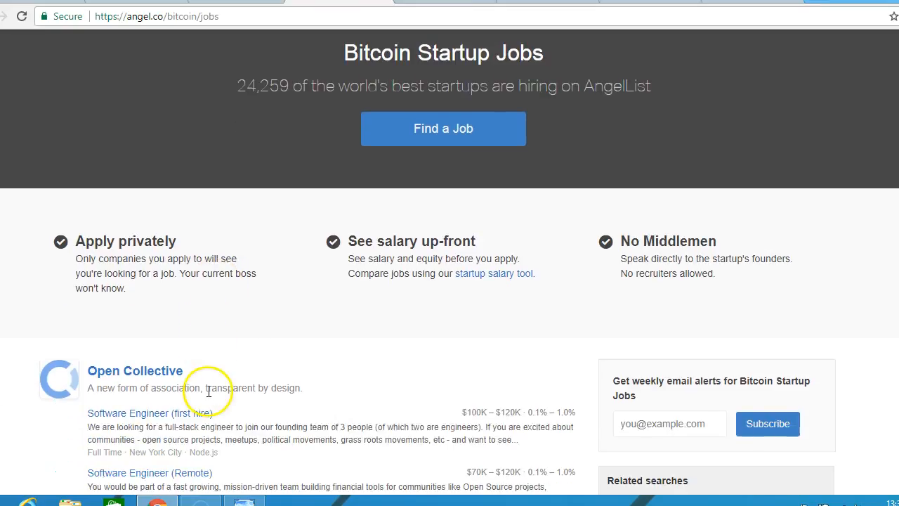
{"action": "scroll", "scroll_direction": "down", "scroll_amount": 3}
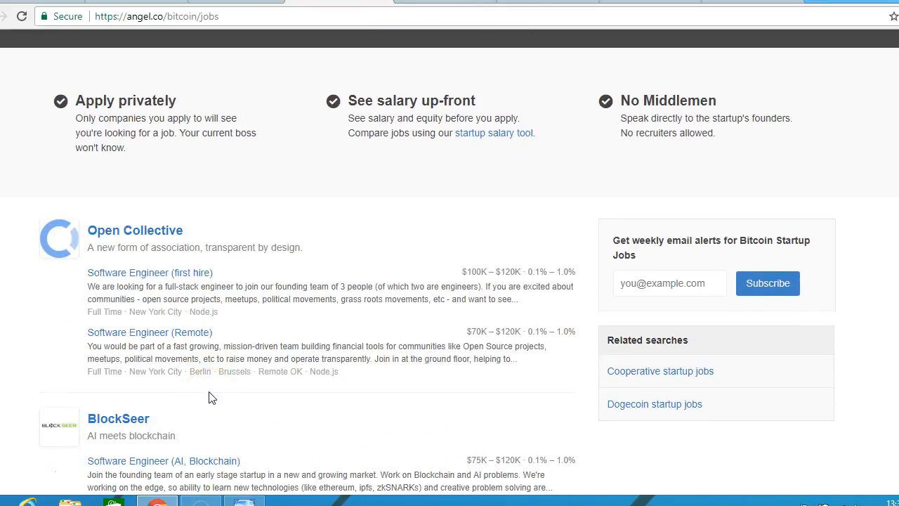
{"action": "scroll", "scroll_direction": "down", "scroll_amount": 3}
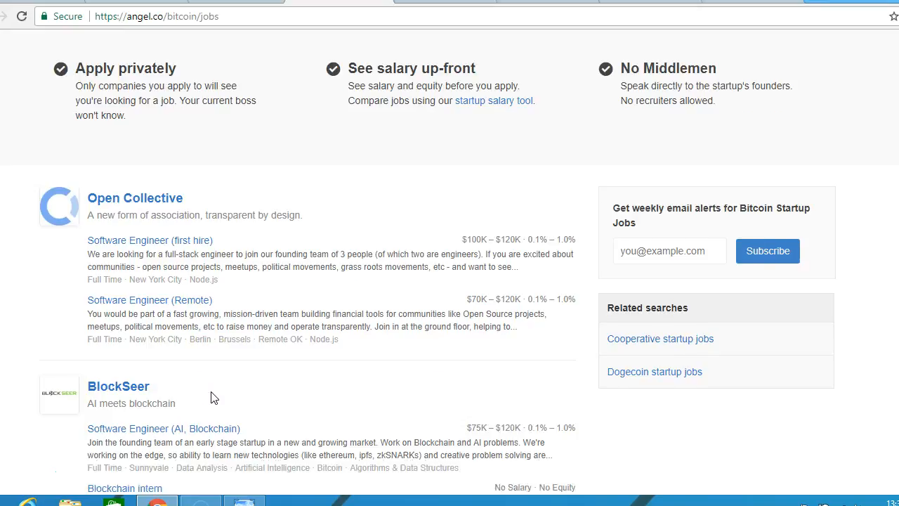
{"action": "scroll", "scroll_direction": "down", "scroll_amount": 3}
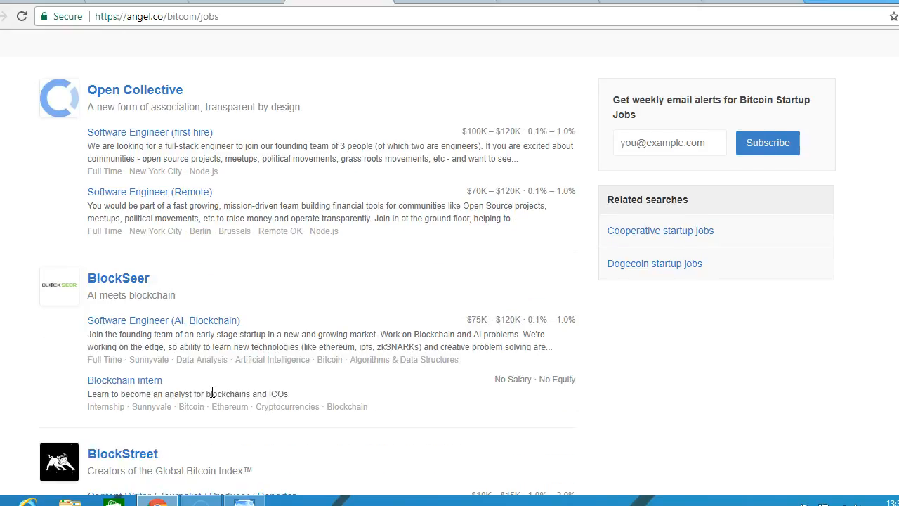
{"action": "scroll", "scroll_direction": "down", "scroll_amount": 3}
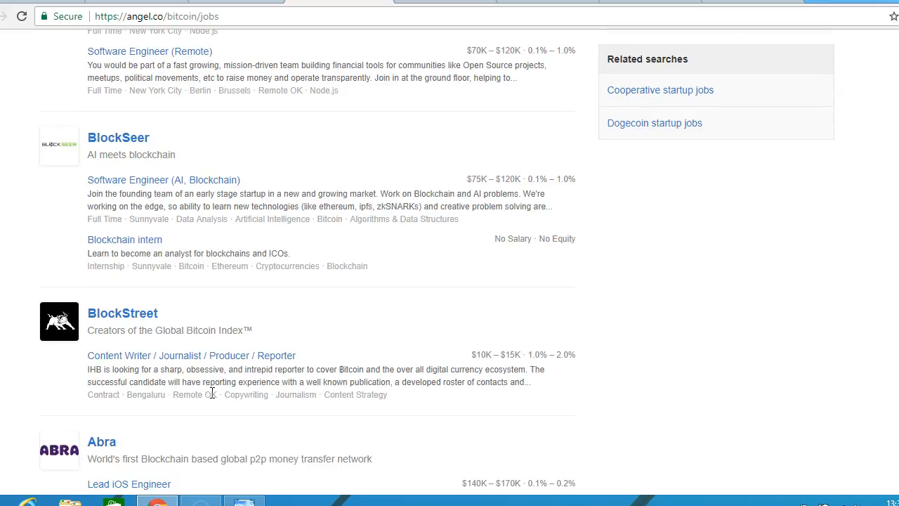
{"action": "scroll", "scroll_direction": "down", "scroll_amount": 3}
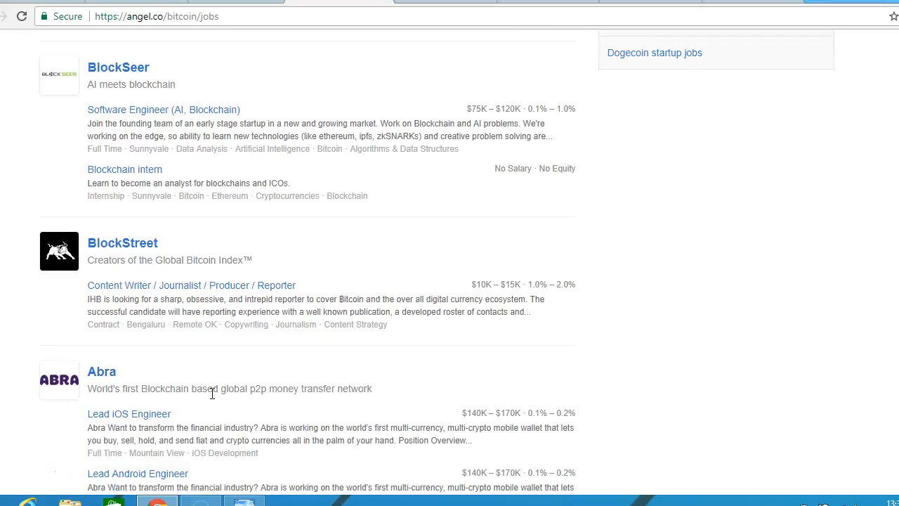
{"action": "scroll", "scroll_direction": "down", "scroll_amount": 3}
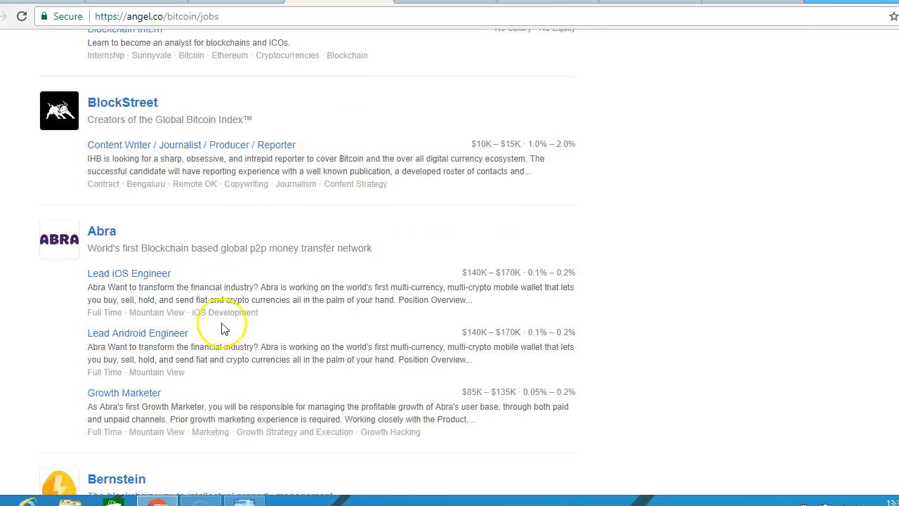
{"action": "mouse_move", "coordinate": [207, 254]}
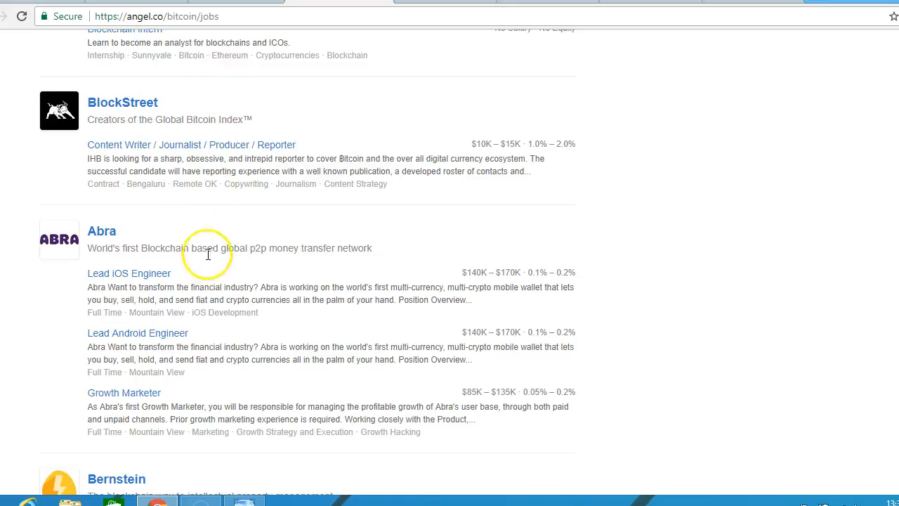
{"action": "scroll", "scroll_direction": "down", "scroll_amount": 3}
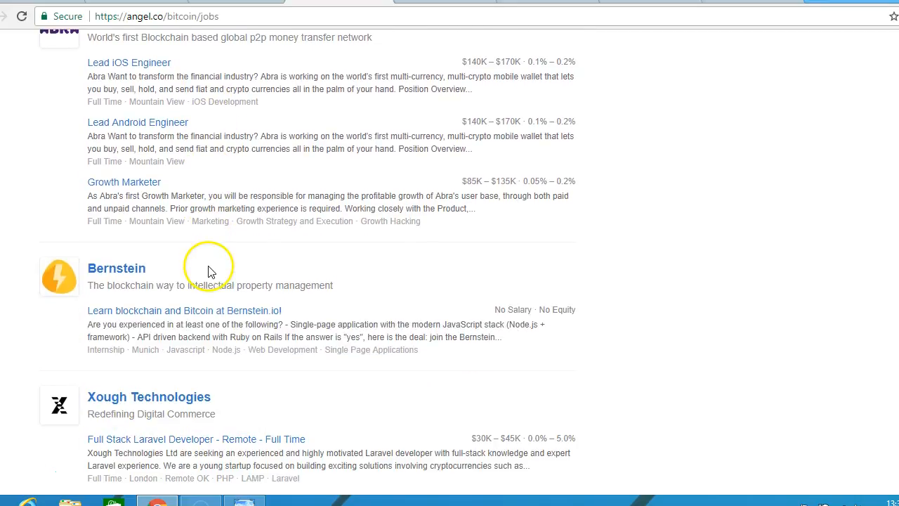
{"action": "scroll", "scroll_direction": "down", "scroll_amount": 3}
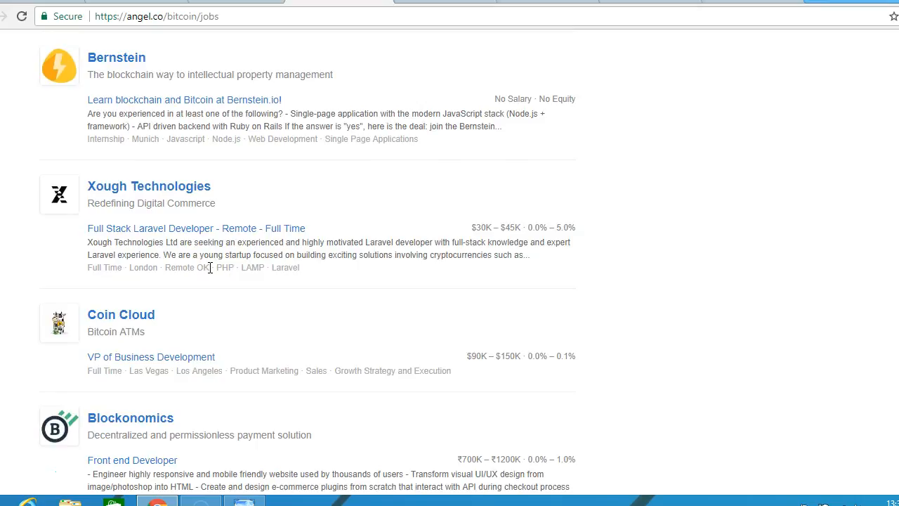
{"action": "scroll", "scroll_direction": "down", "scroll_amount": 3}
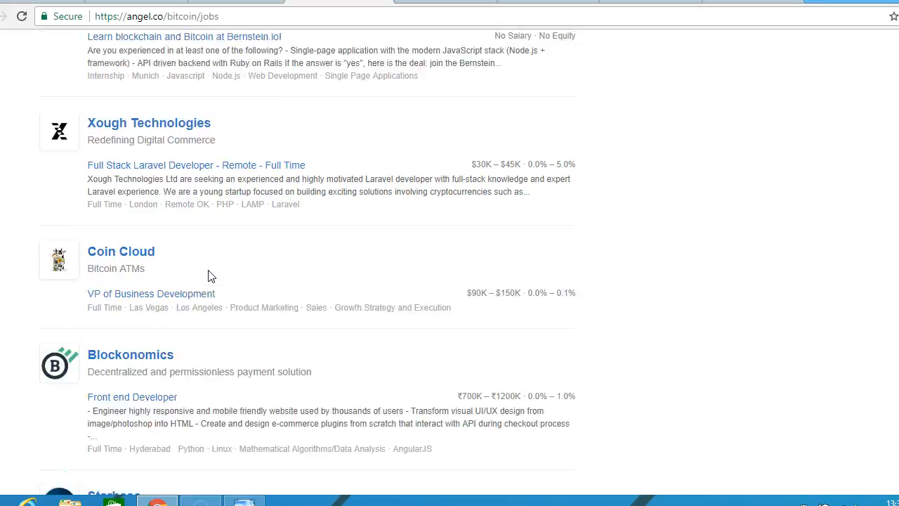
{"action": "scroll", "scroll_direction": "down", "scroll_amount": 3}
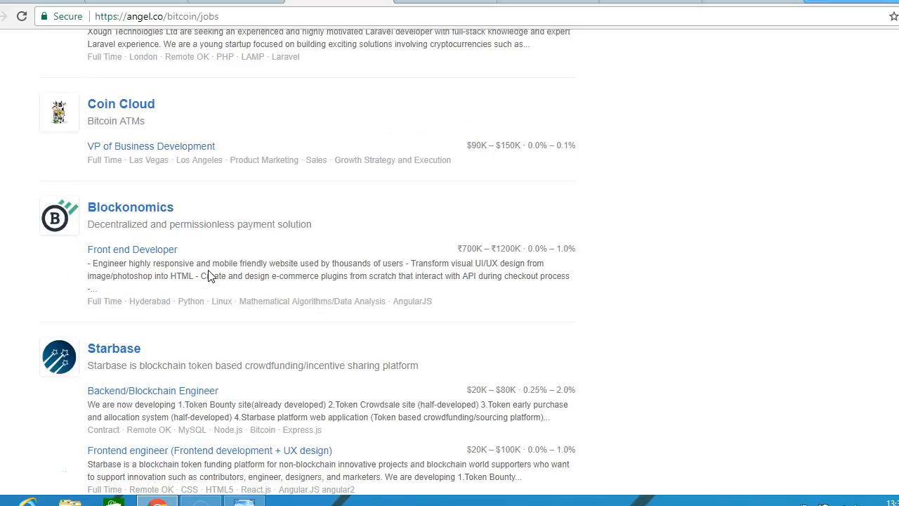
{"action": "scroll", "scroll_direction": "down", "scroll_amount": 3}
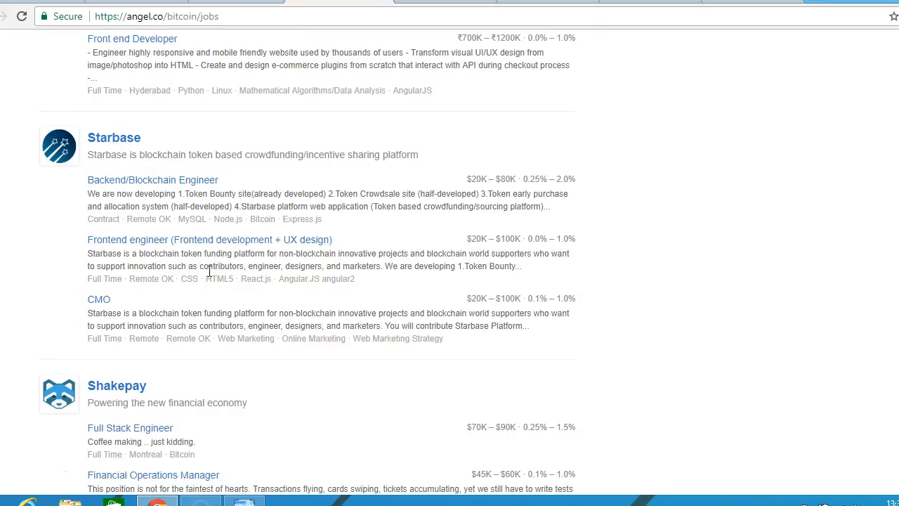
{"action": "scroll", "scroll_direction": "down", "scroll_amount": 3}
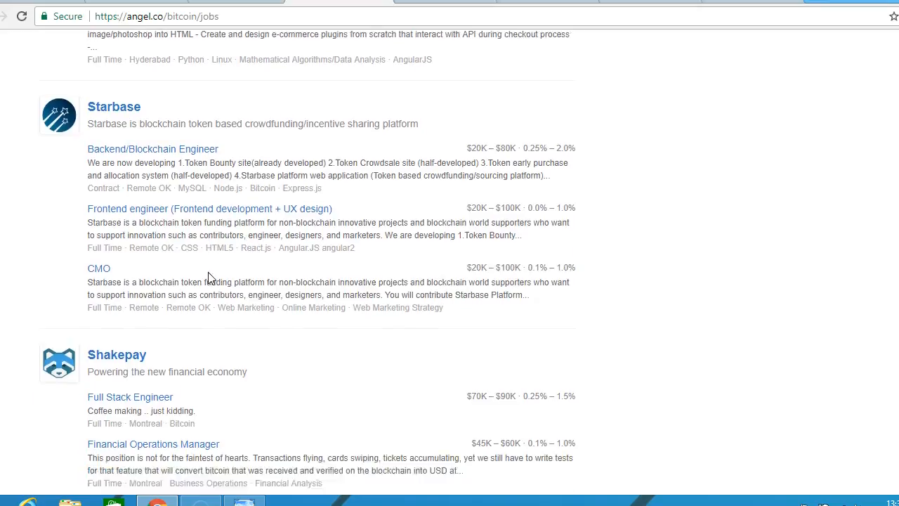
{"action": "scroll", "scroll_direction": "down", "scroll_amount": 3}
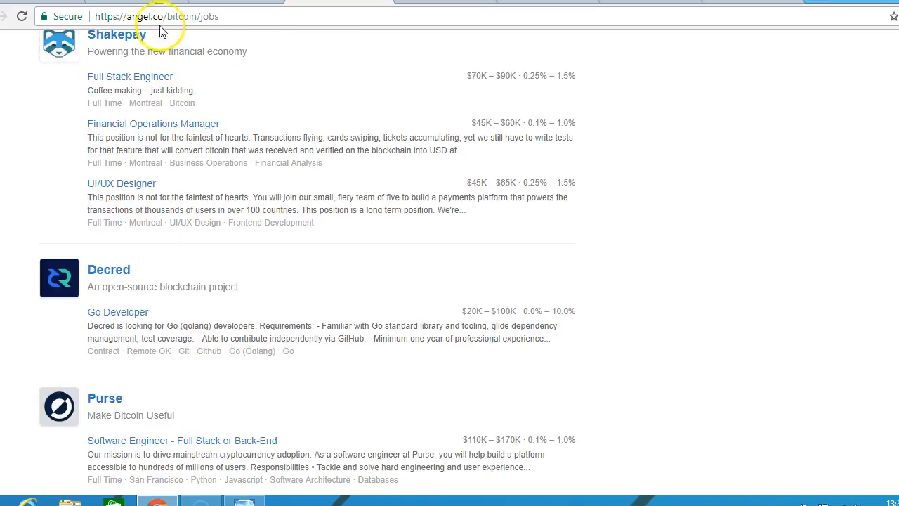
{"action": "mouse_move", "coordinate": [244, 336]}
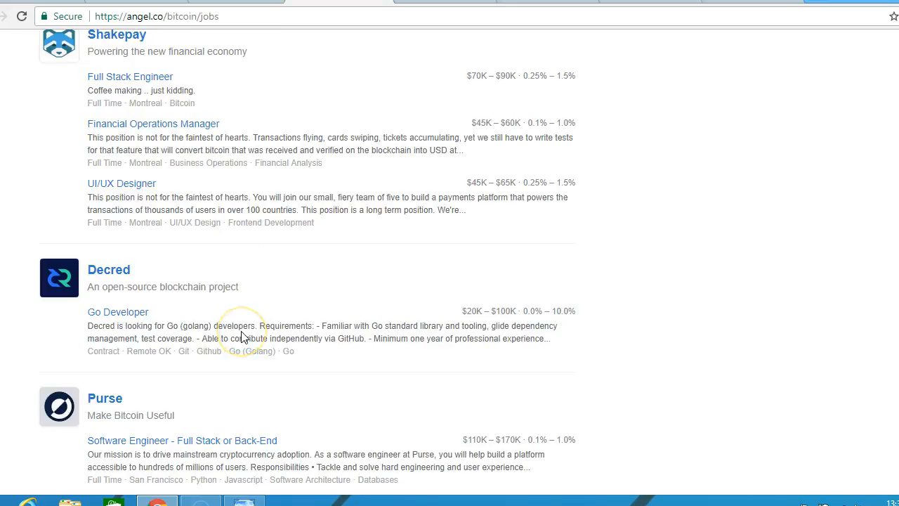
{"action": "scroll", "scroll_direction": "up", "scroll_amount": 3}
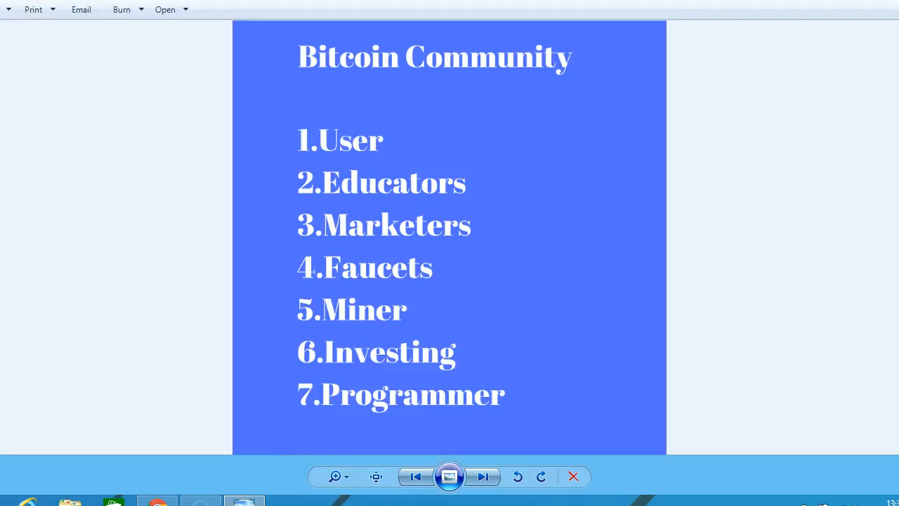
{"action": "mouse_move", "coordinate": [298, 418]}
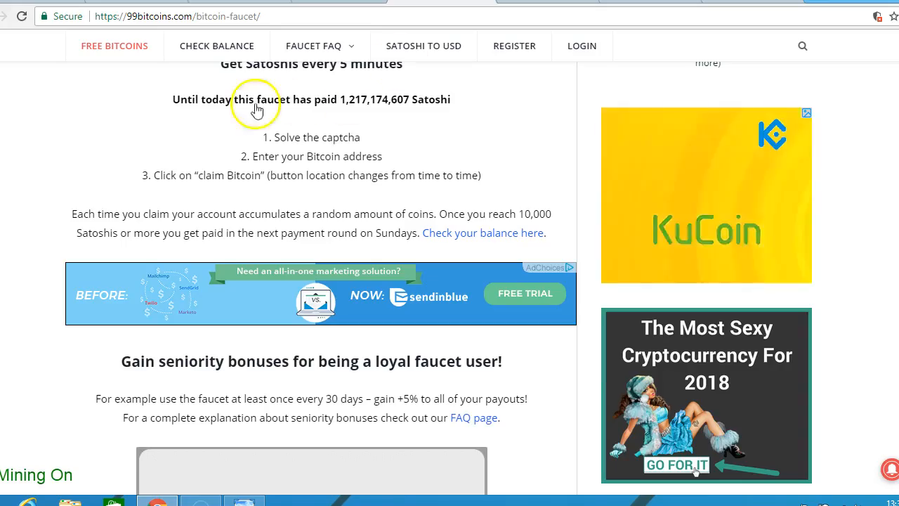
{"action": "mouse_move", "coordinate": [395, 273]}
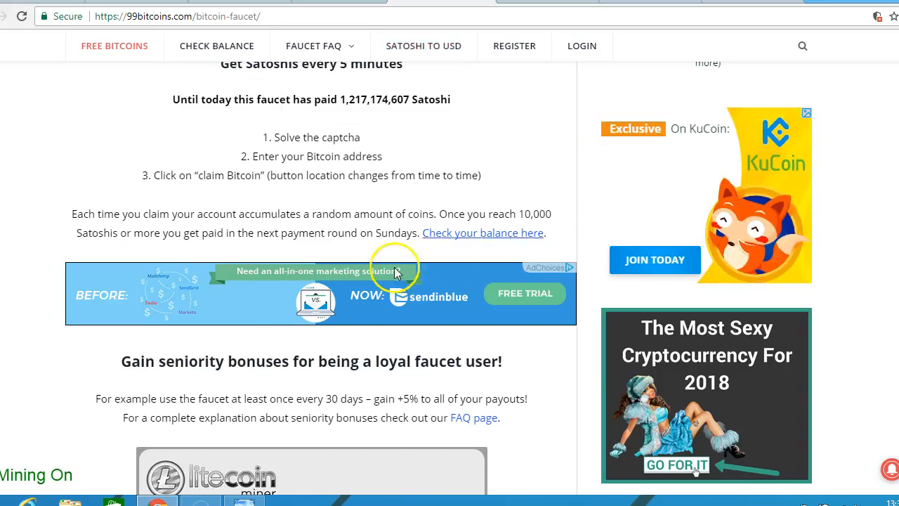
{"action": "mouse_move", "coordinate": [325, 178]}
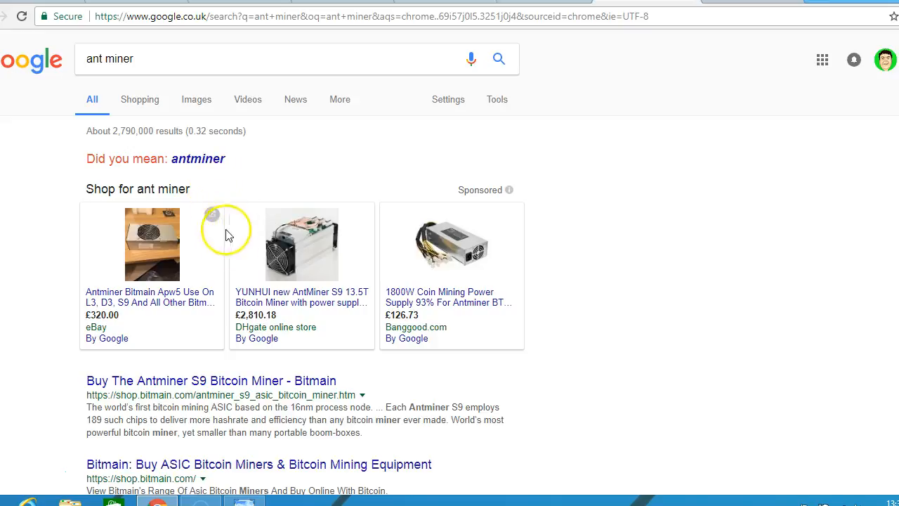
{"action": "mouse_move", "coordinate": [241, 331]}
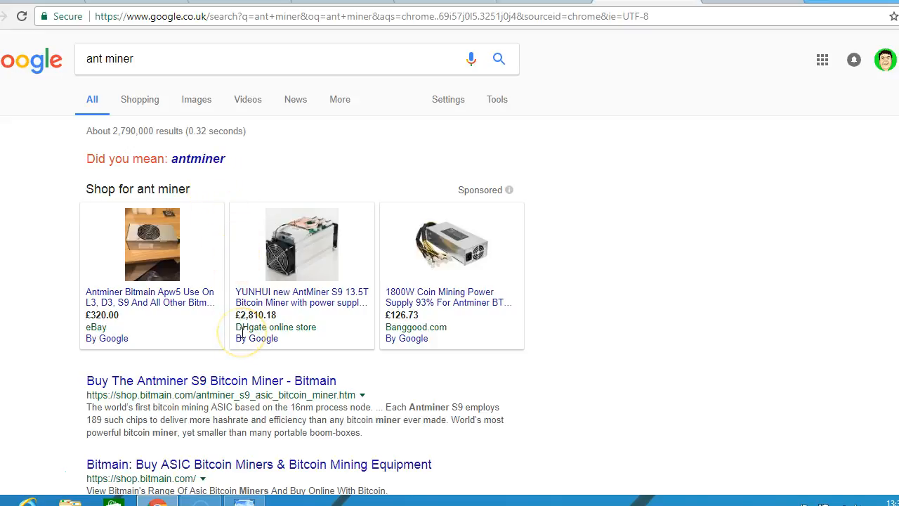
{"action": "scroll", "scroll_direction": "down", "scroll_amount": 3}
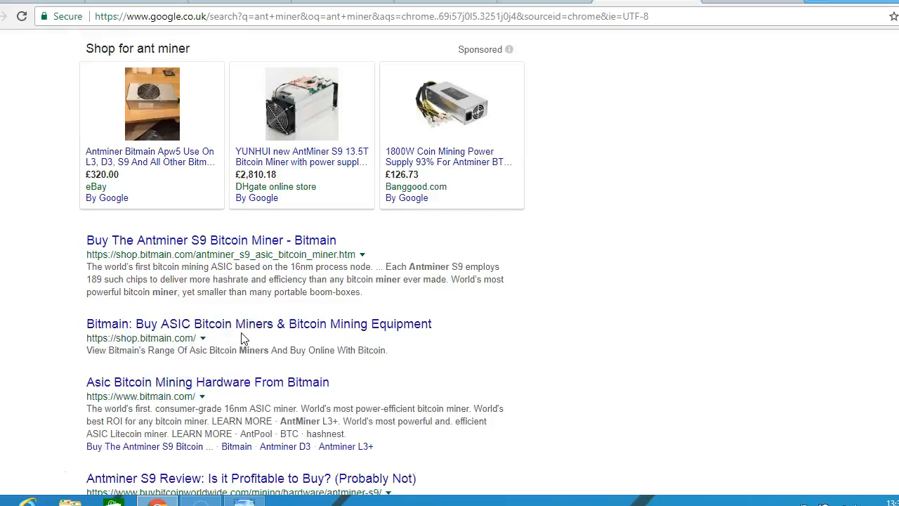
{"action": "scroll", "scroll_direction": "down", "scroll_amount": 3}
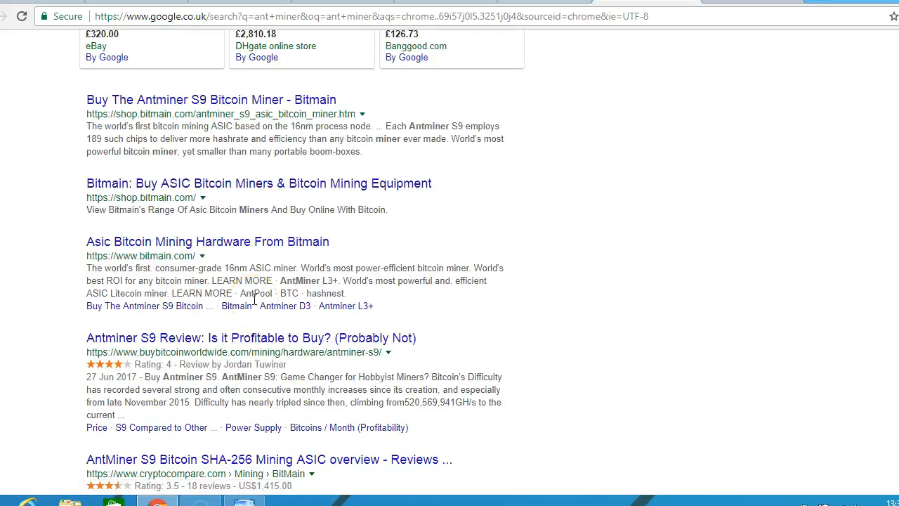
{"action": "scroll", "scroll_direction": "up", "scroll_amount": 3}
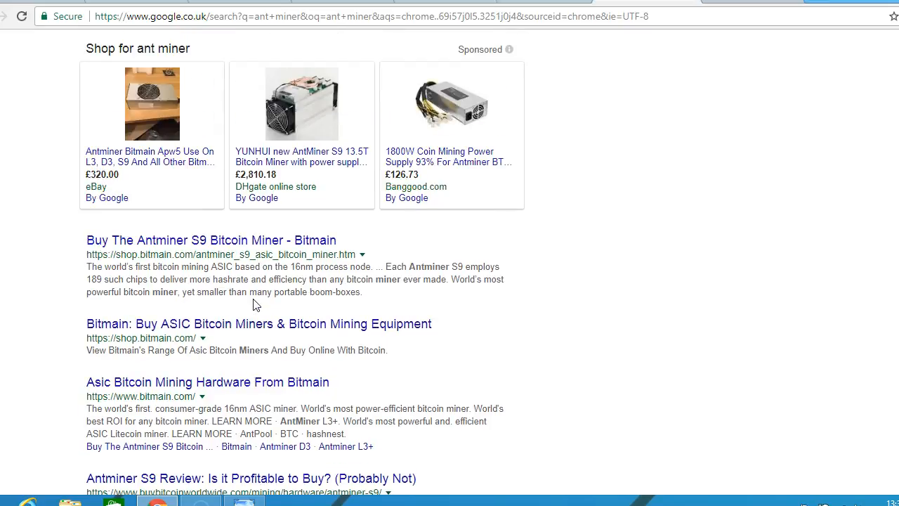